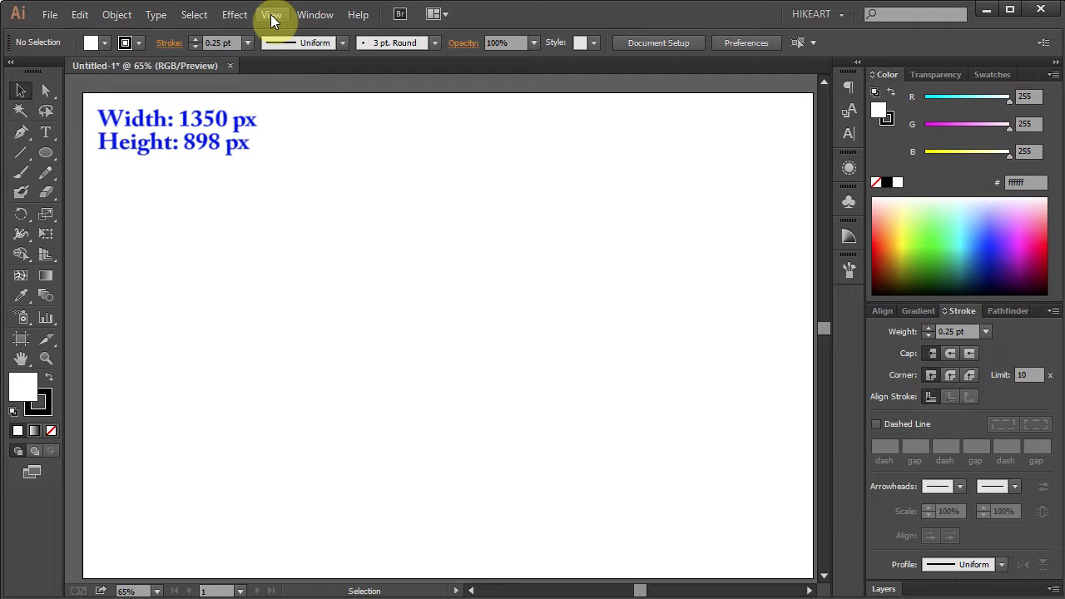
- Show guides and rulers, then drag guides crossing at the artboard centre
{"action": "left_click", "coordinate": [273, 14]}
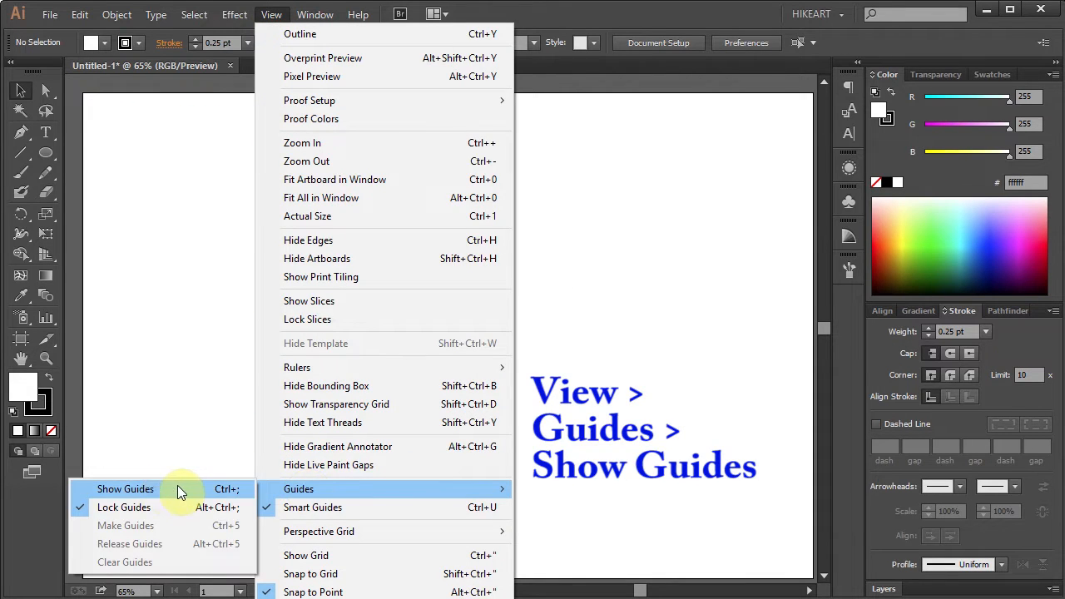
{"action": "left_click", "coordinate": [125, 489]}
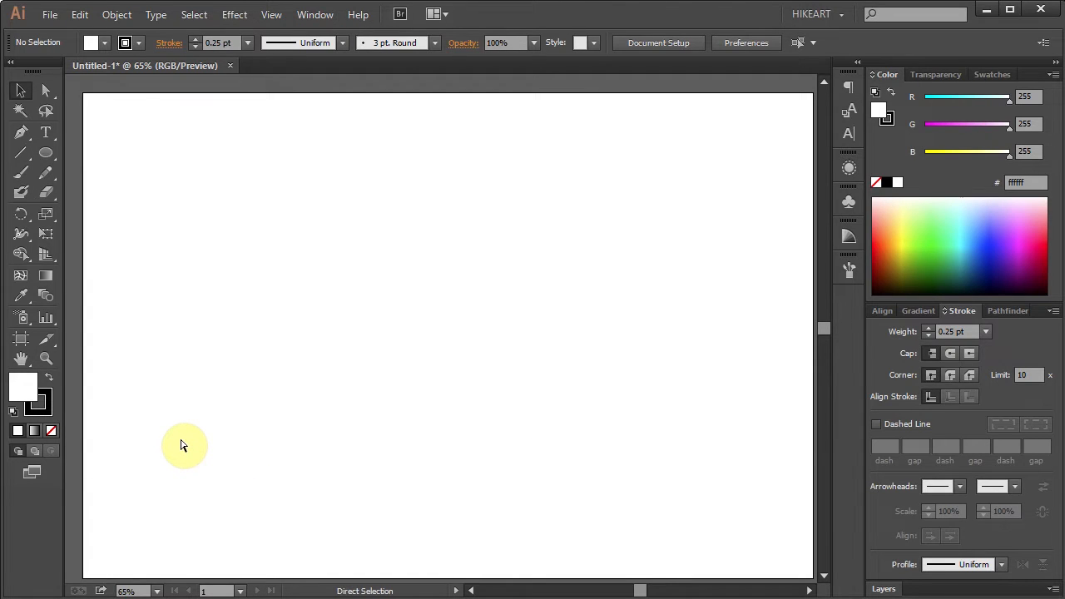
{"action": "key", "text": "ctrl+r"}
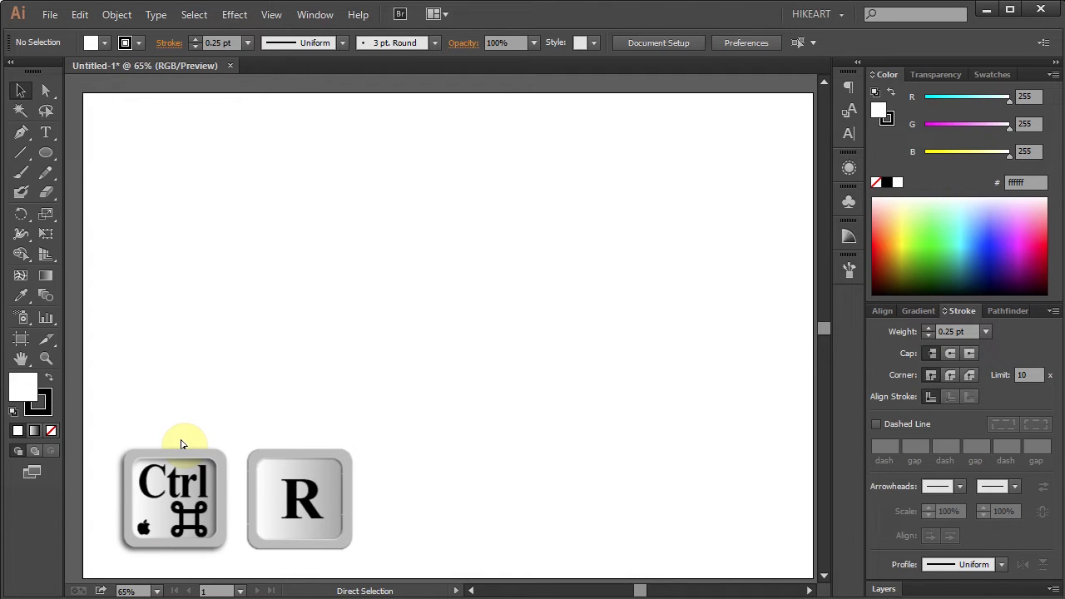
{"action": "key", "text": "ctrl+r"}
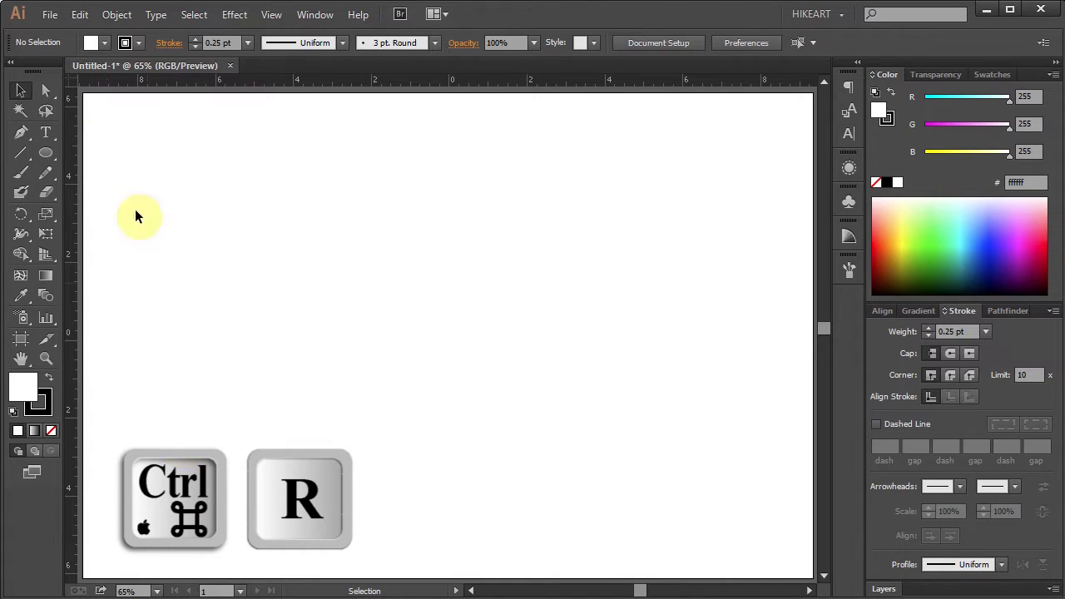
{"action": "key", "text": "ctrl+r"}
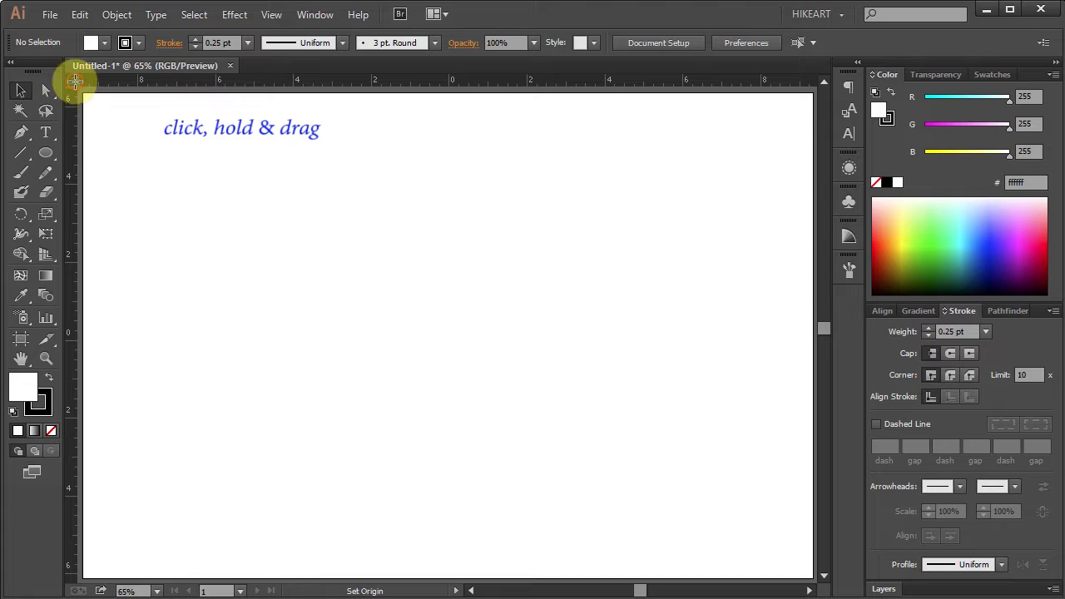
{"action": "left_click_drag", "start_coordinate": [75, 82], "coordinate": [399, 325]}
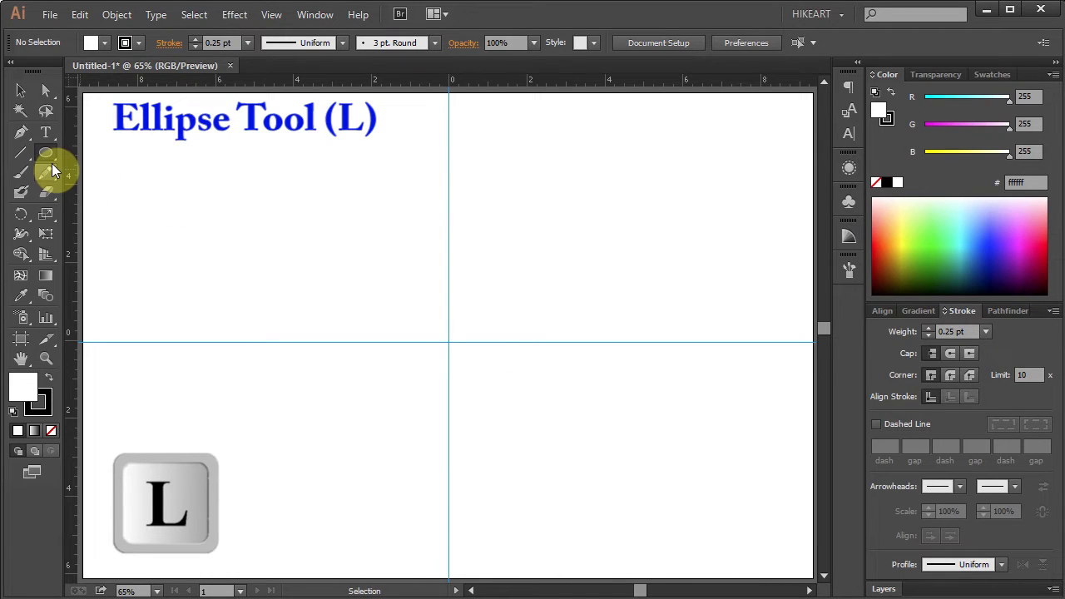
- Draw a centred circle with a 3 pt stroke and add a 96% scaled inner copy
{"action": "left_click", "coordinate": [47, 153]}
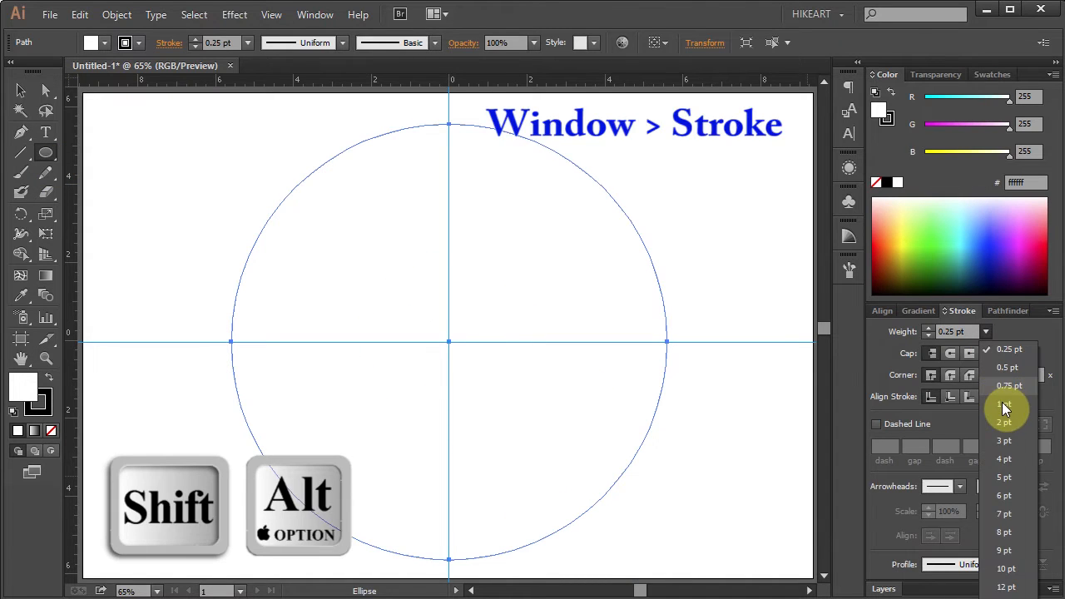
{"action": "left_click", "coordinate": [1005, 440]}
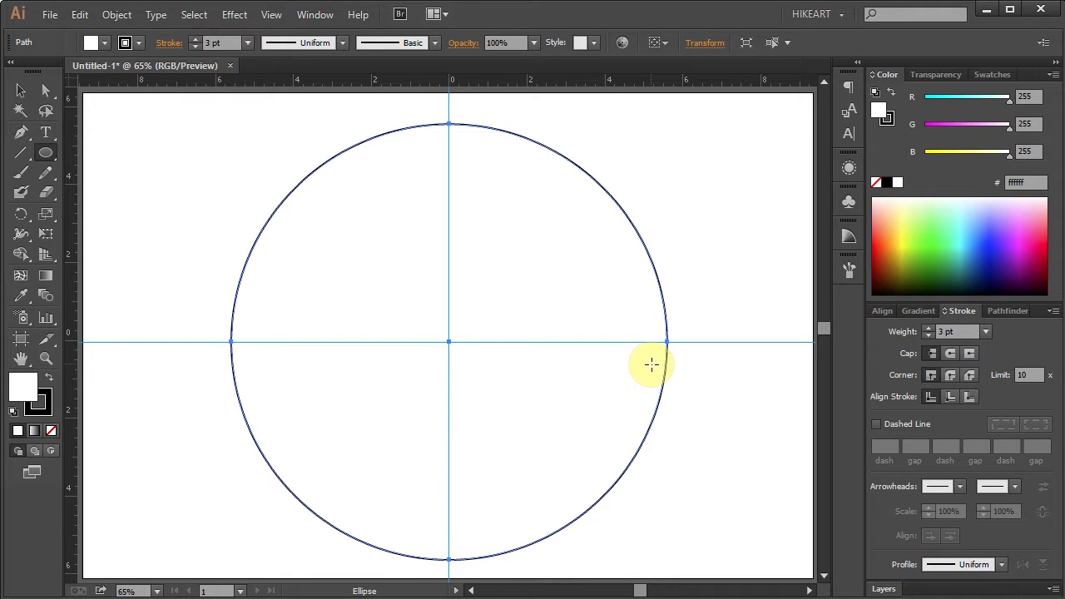
{"action": "key", "text": "s"}
{"action": "type", "text": "96"}
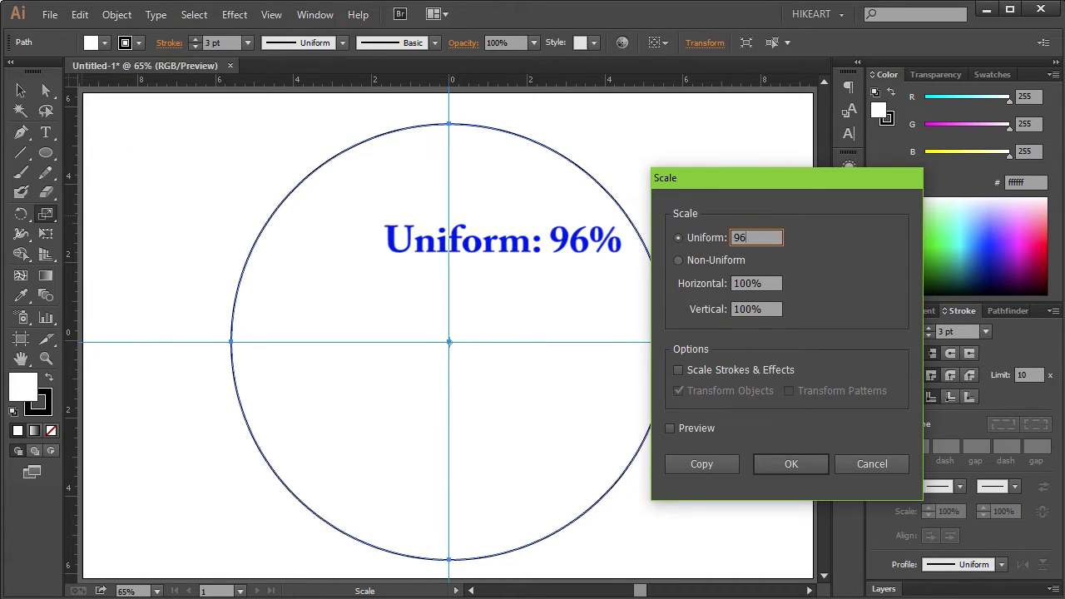
{"action": "left_click", "coordinate": [703, 463]}
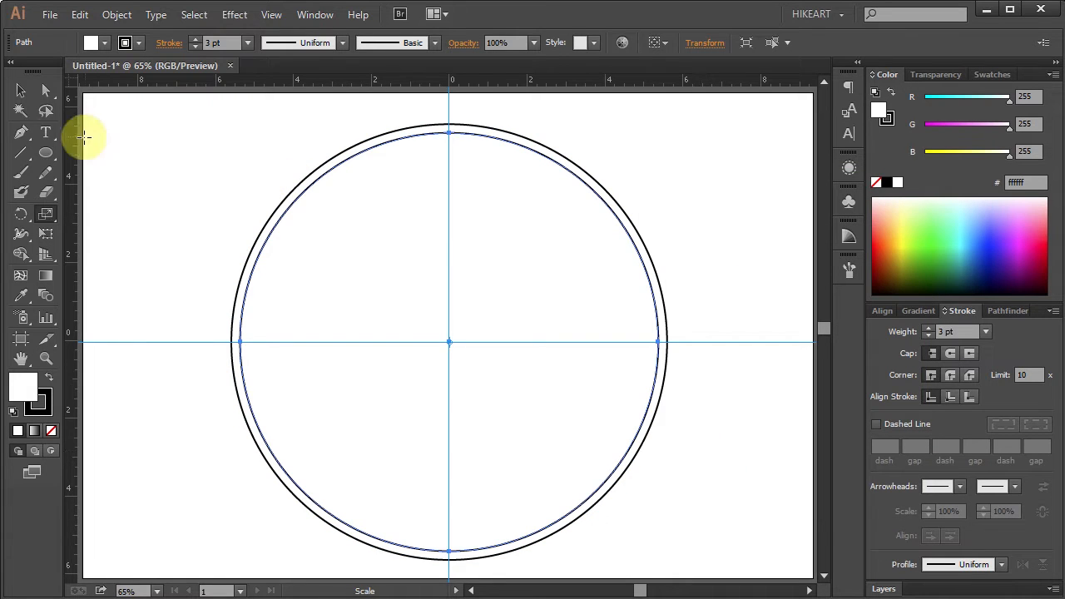
- Create a centre-aligned '12' text and move it to the ring's top on the vertical guide
{"action": "left_click", "coordinate": [47, 132]}
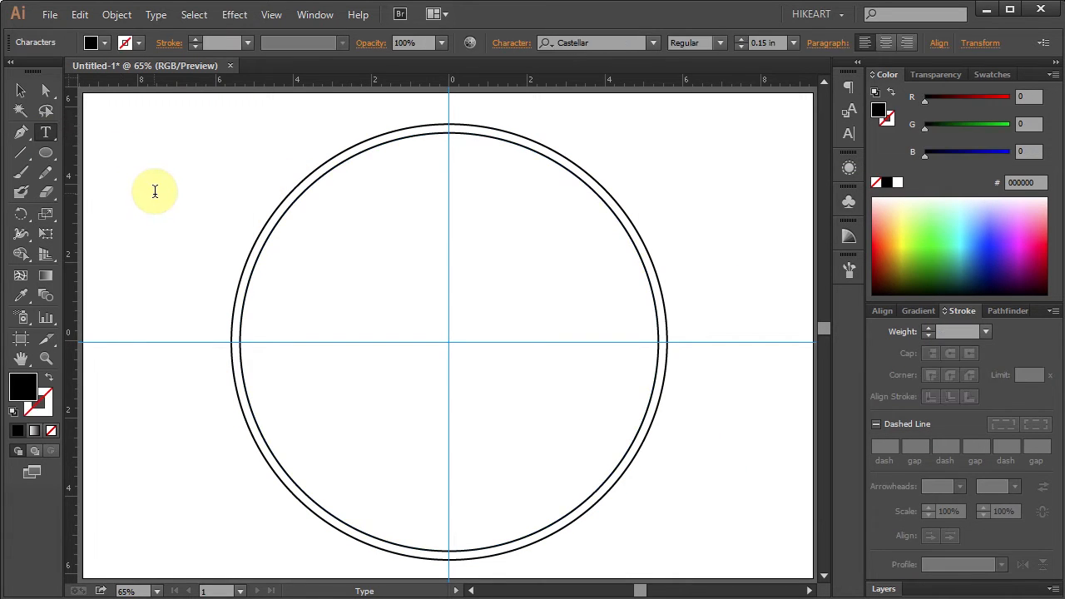
{"action": "left_click_drag", "start_coordinate": [120, 153], "coordinate": [199, 230]}
{"action": "type", "text": "12"}
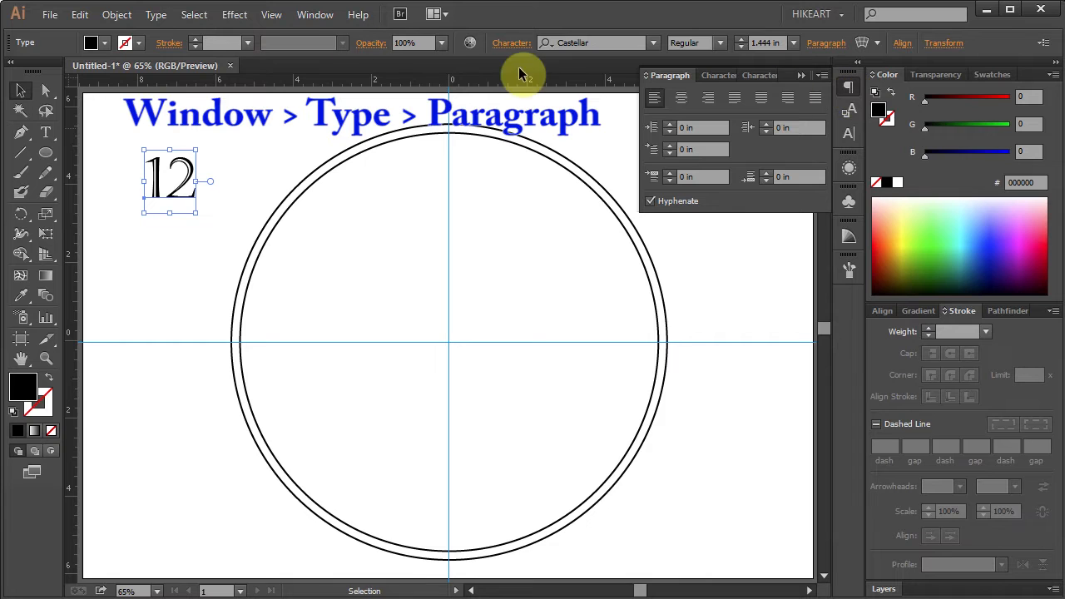
{"action": "left_click", "coordinate": [315, 13]}
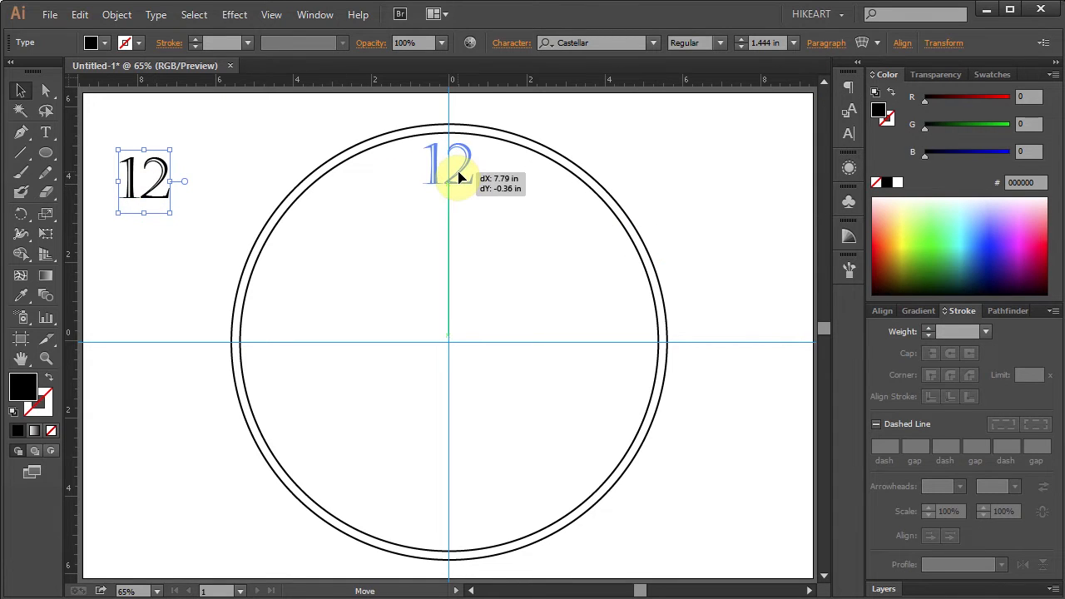
{"action": "left_click_drag", "start_coordinate": [146, 182], "coordinate": [449, 167]}
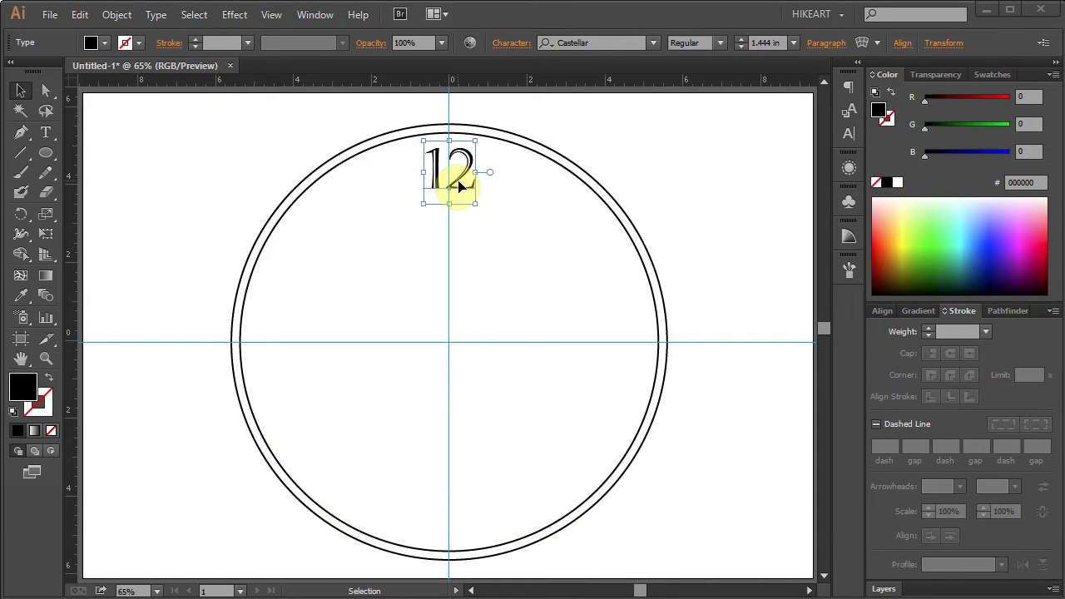
{"action": "key", "text": "r"}
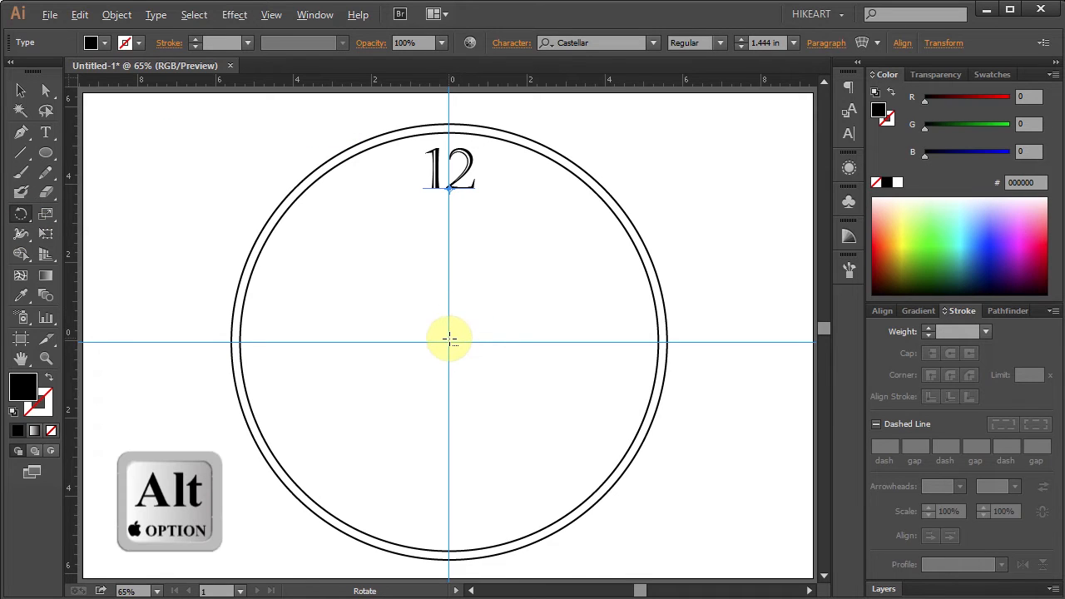
- Rotate-copy the 12 by 30° about the ring centre and repeat with Ctrl+D around the circle
{"action": "left_click", "coordinate": [449, 340]}
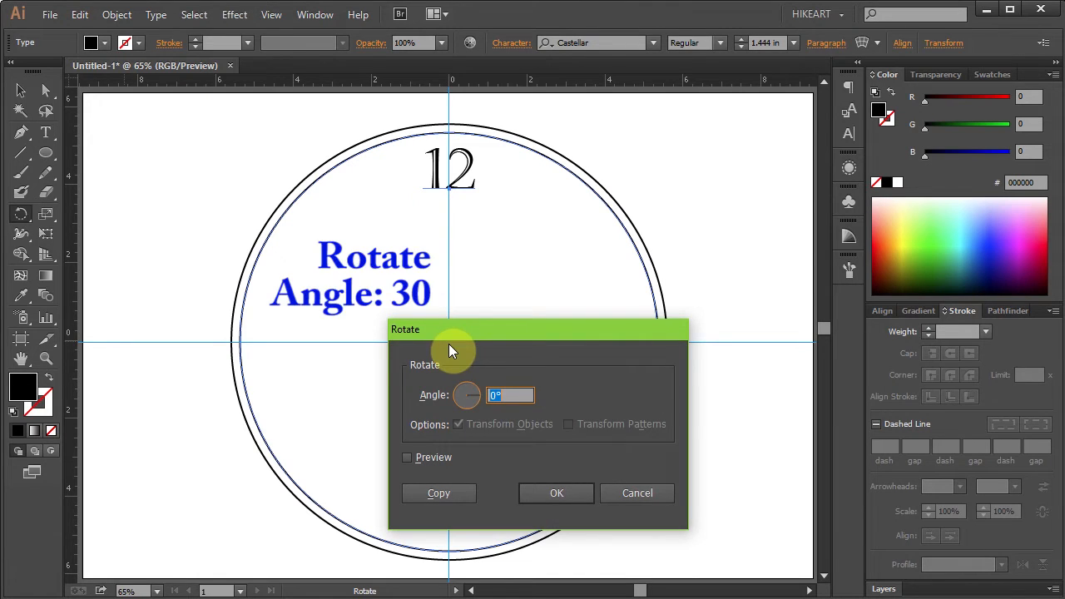
{"action": "left_click", "coordinate": [406, 458]}
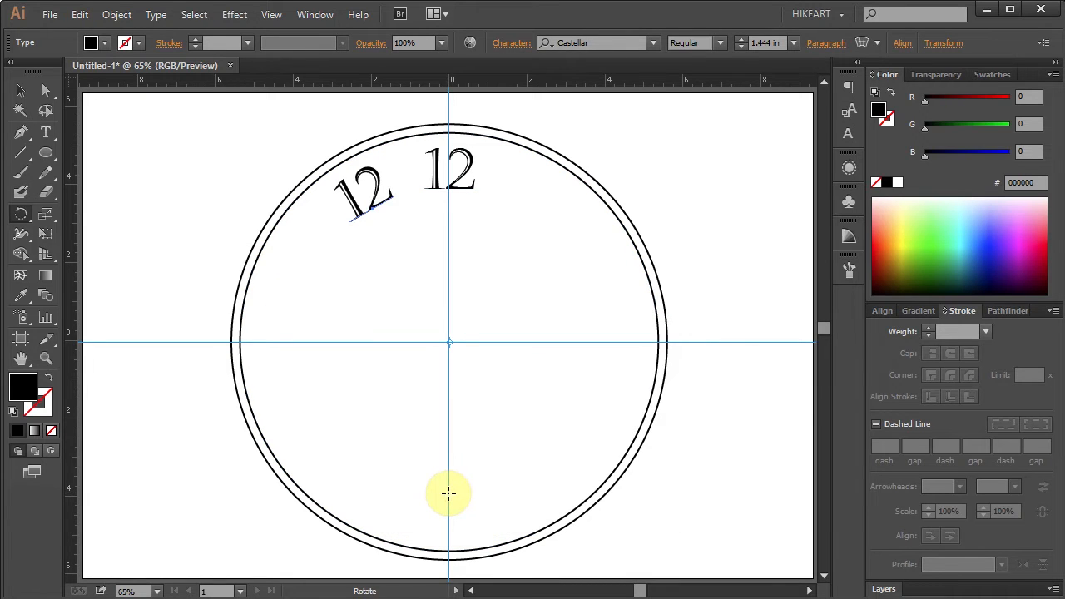
{"action": "key", "text": "ctrl+d"}
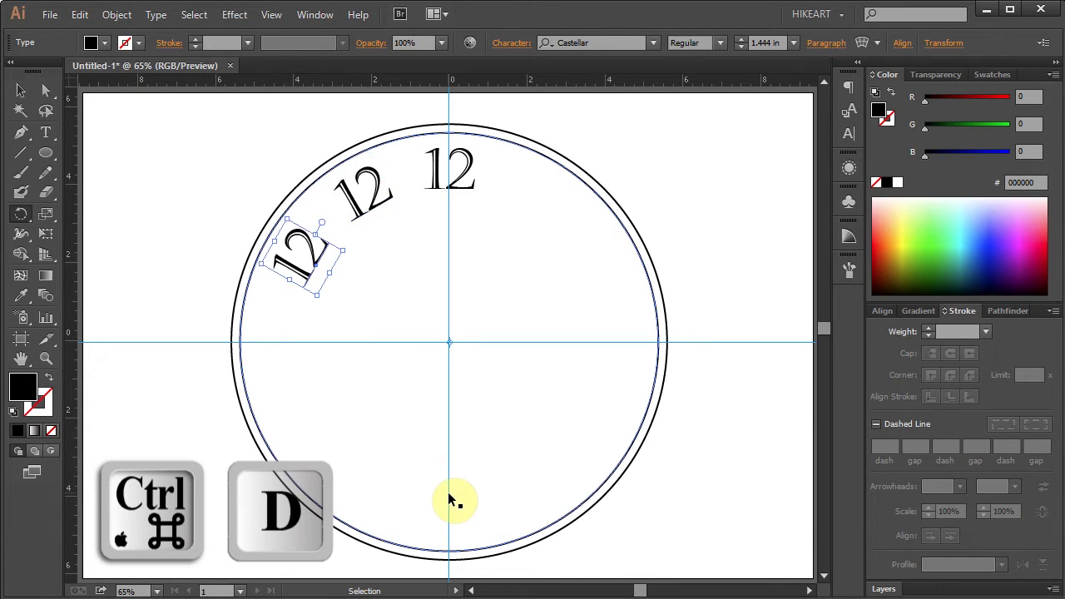
{"action": "key", "text": "ctrl+d"}
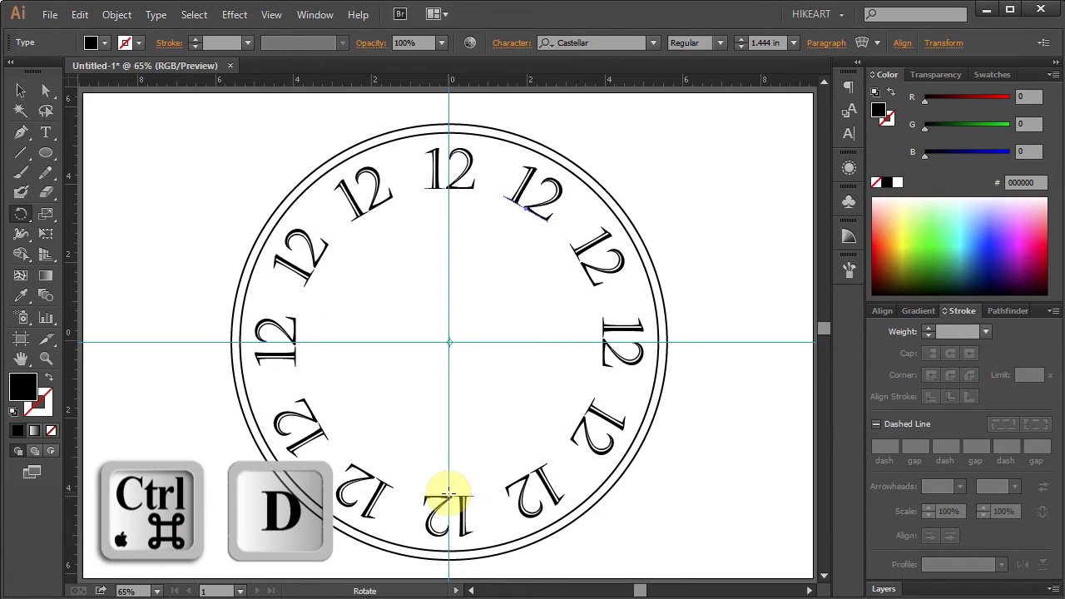
- Retype the rotated 12 copies as the hour numbers, starting with the 1 beside the 12
{"action": "left_click", "coordinate": [46, 133]}
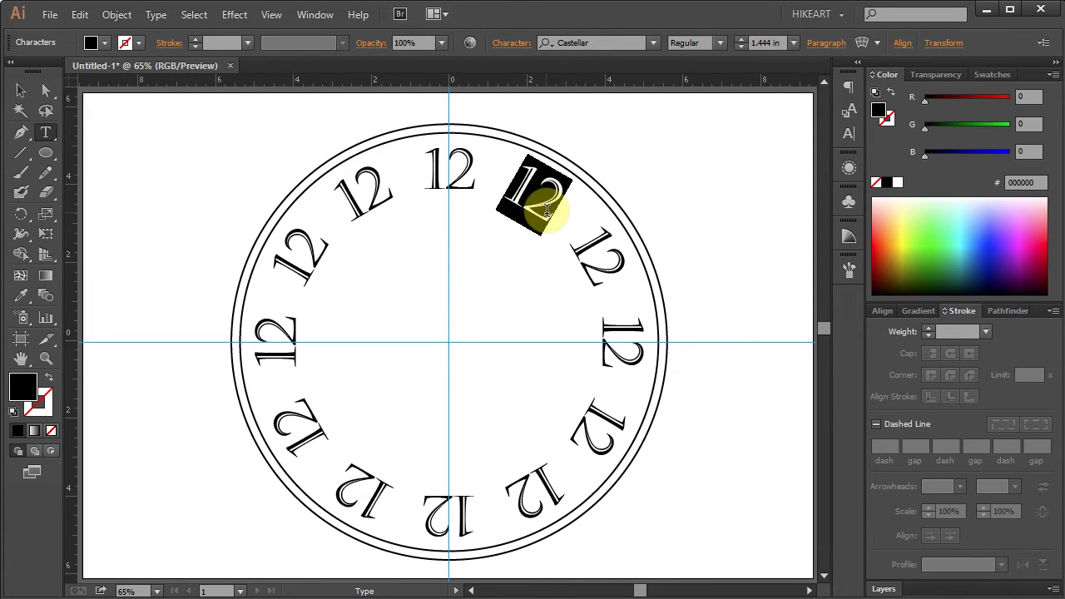
{"action": "left_click_drag", "start_coordinate": [536, 196], "coordinate": [591, 250]}
{"action": "type", "text": "1"}
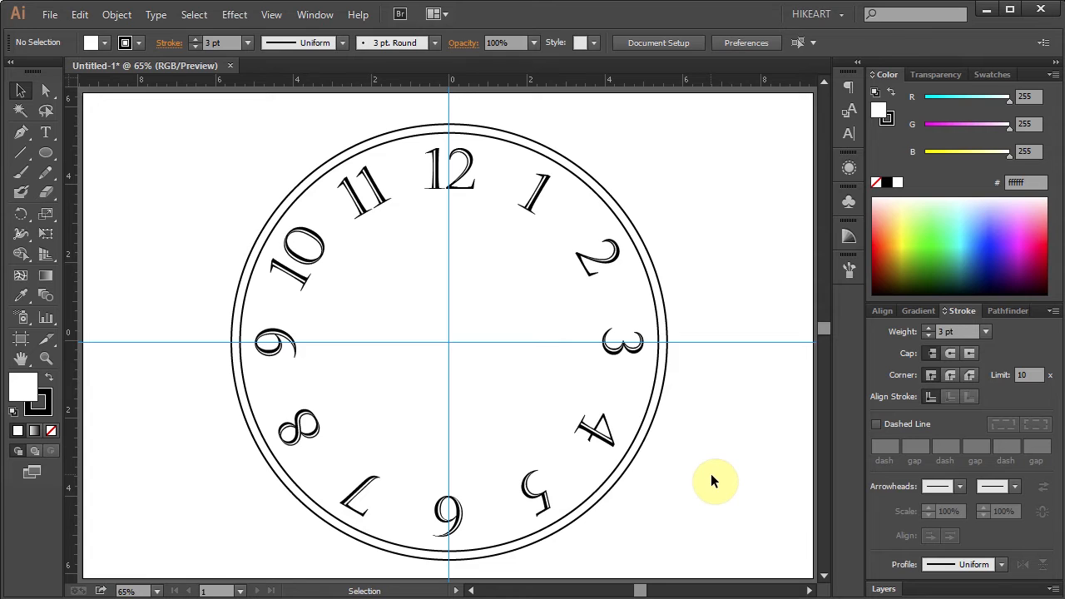
{"action": "left_click", "coordinate": [541, 191]}
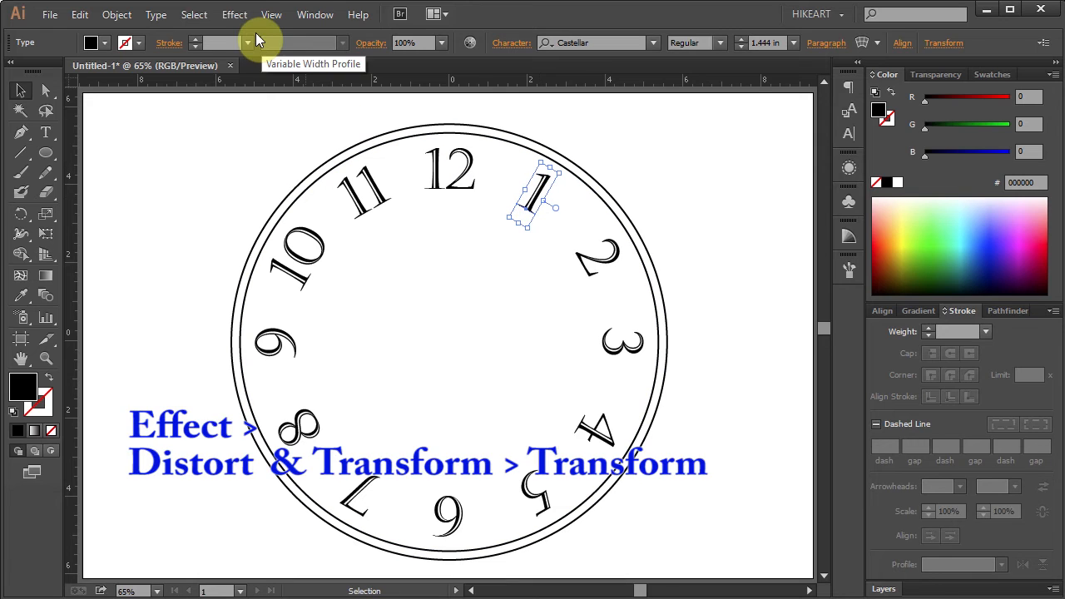
- Apply a Transform effect rotating the number 1 by 30° so it stands upright
{"action": "left_click", "coordinate": [233, 15]}
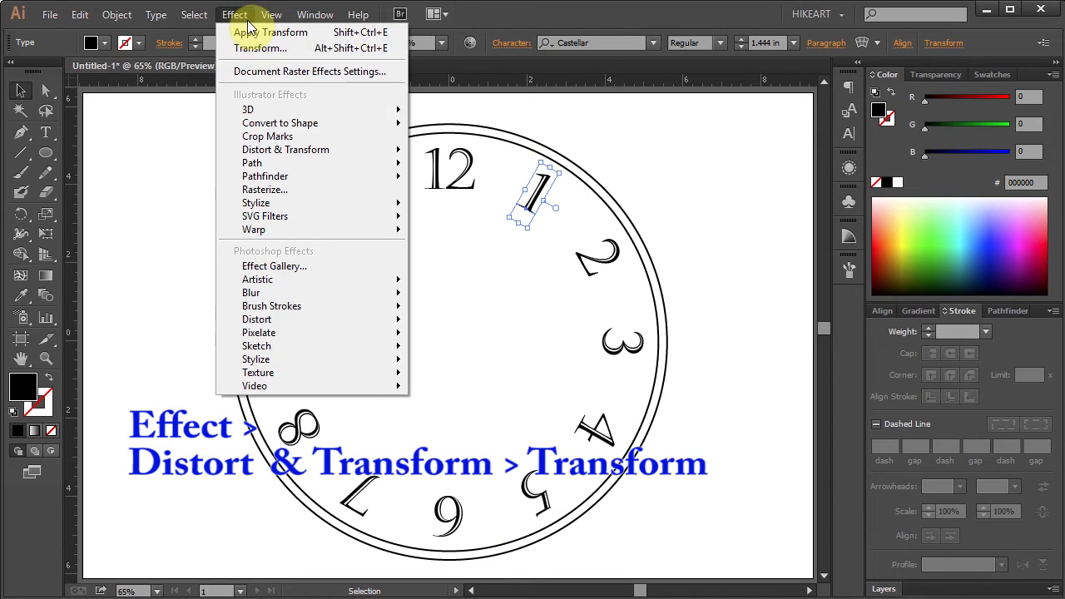
{"action": "mouse_move", "coordinate": [286, 150]}
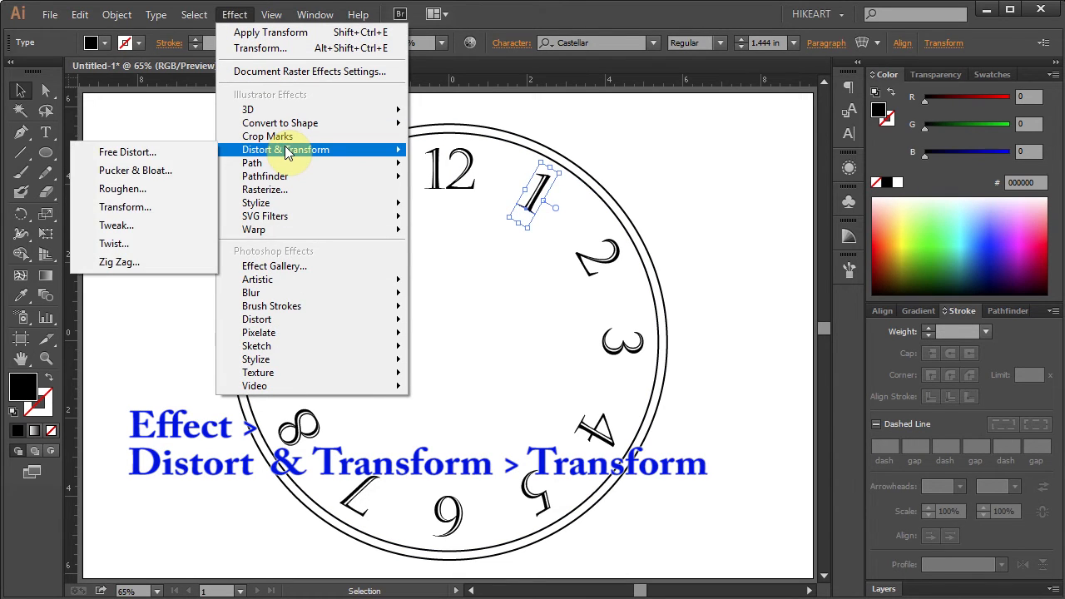
{"action": "left_click", "coordinate": [124, 206]}
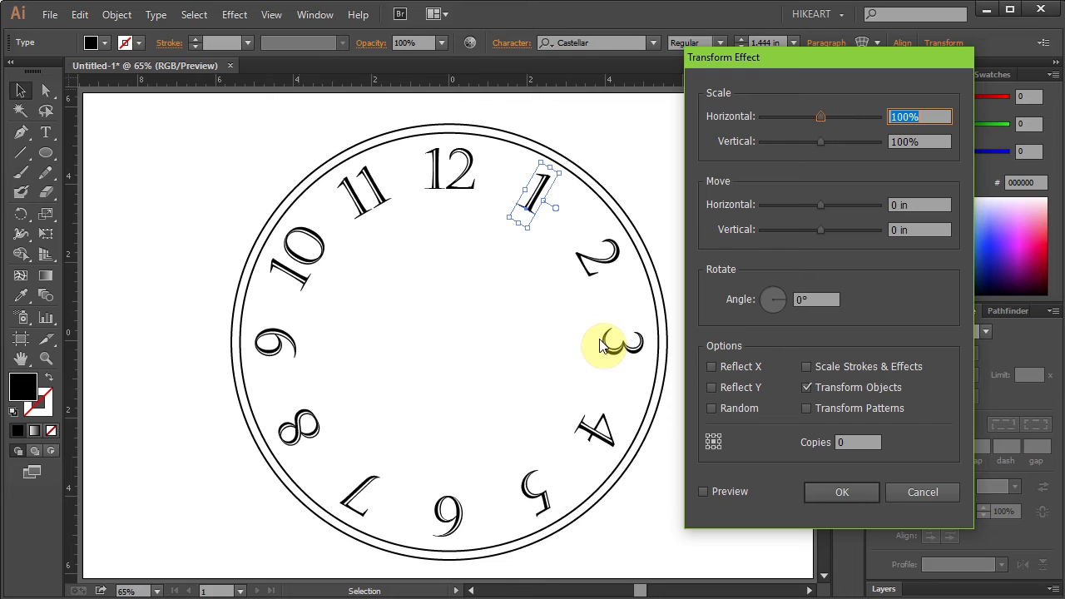
{"action": "mouse_move", "coordinate": [757, 276]}
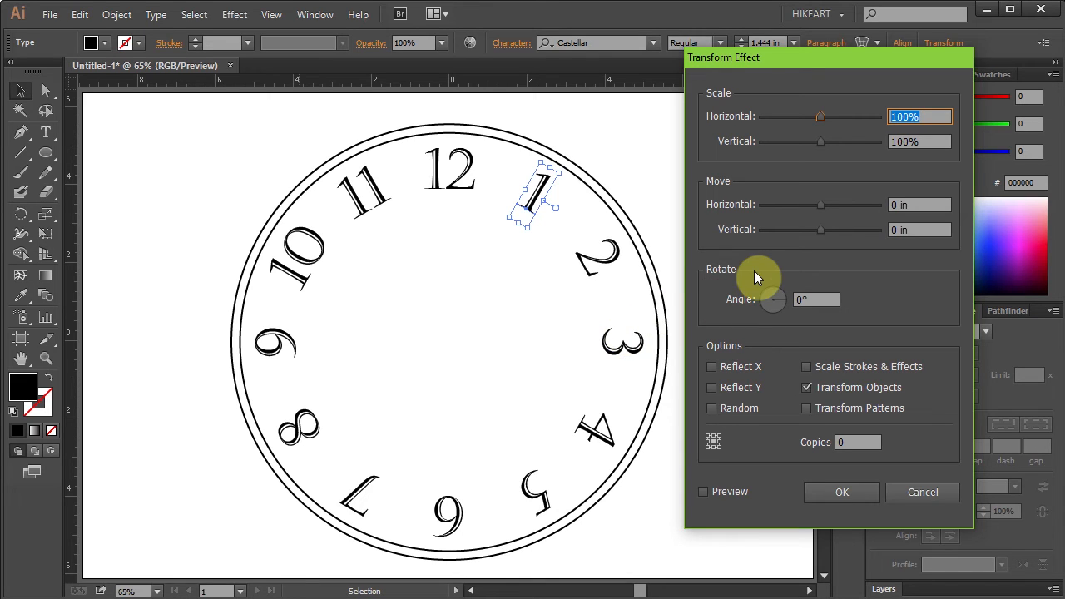
{"action": "mouse_move", "coordinate": [781, 266]}
{"action": "type", "text": "3"}
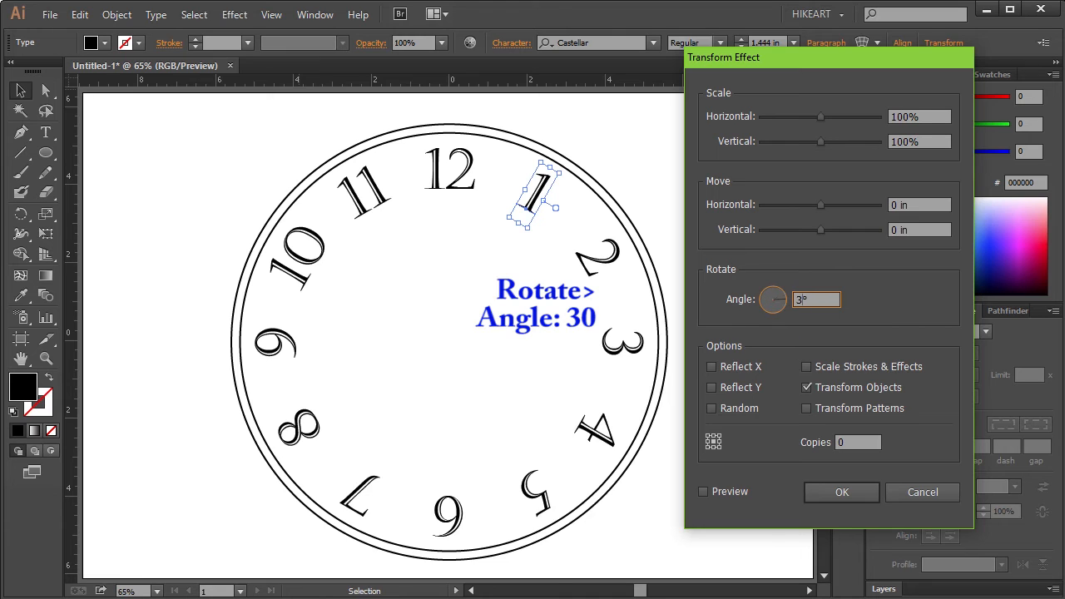
{"action": "left_click", "coordinate": [842, 493]}
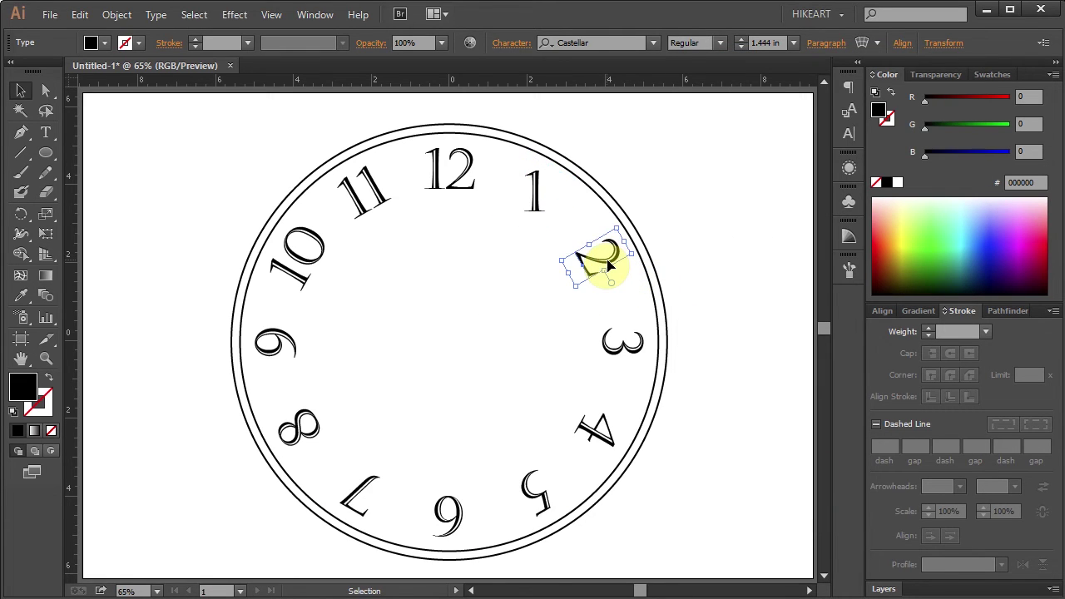
- Apply Transform effects of 60° to the 2 and 90° to the 3 to stand them upright
{"action": "left_click", "coordinate": [235, 13]}
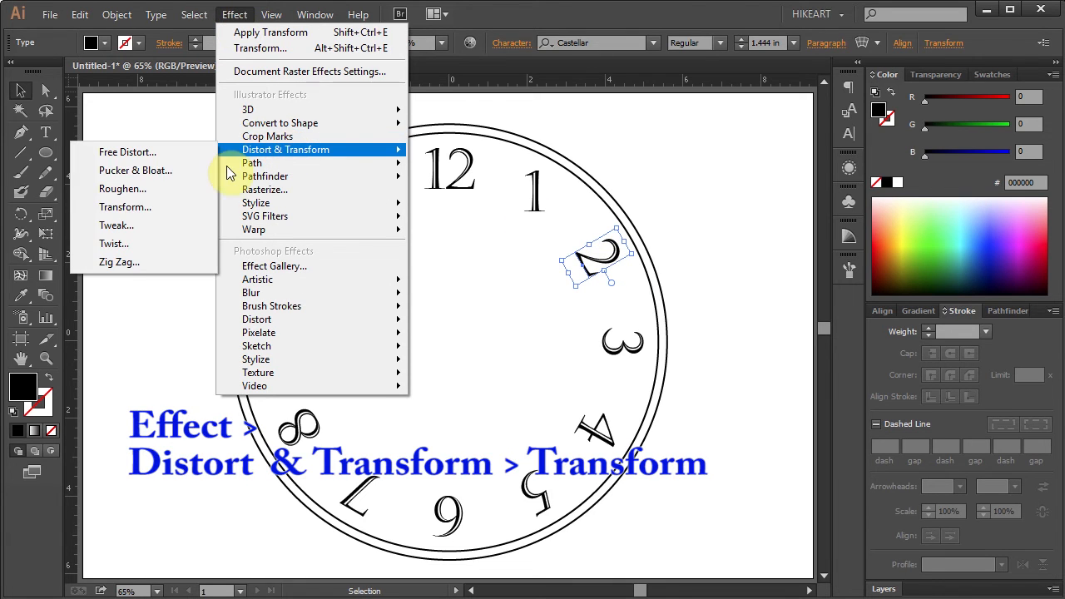
{"action": "left_click", "coordinate": [126, 206]}
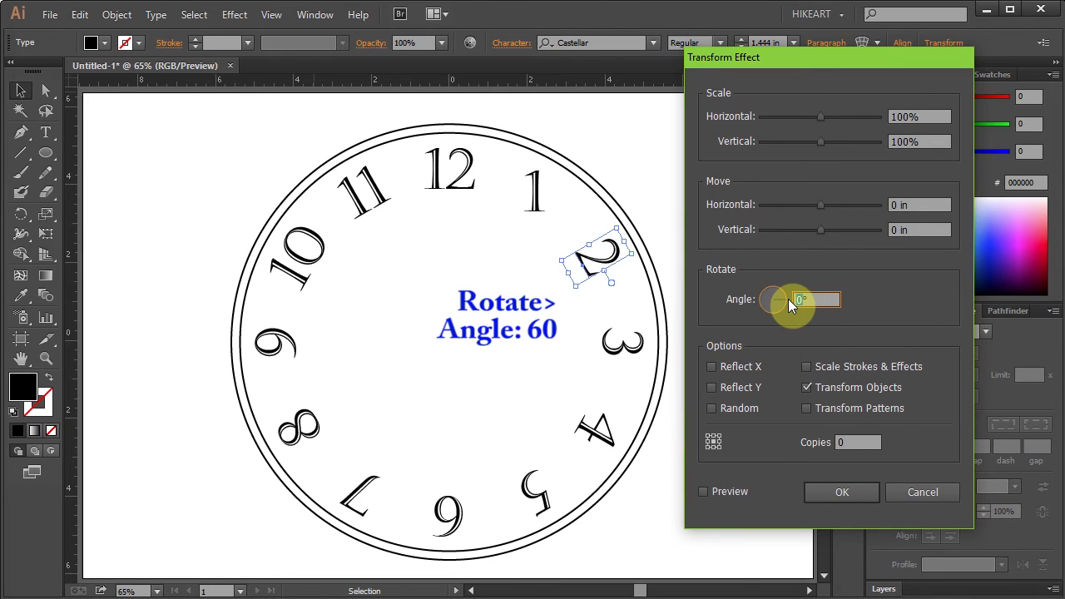
{"action": "type", "text": "60"}
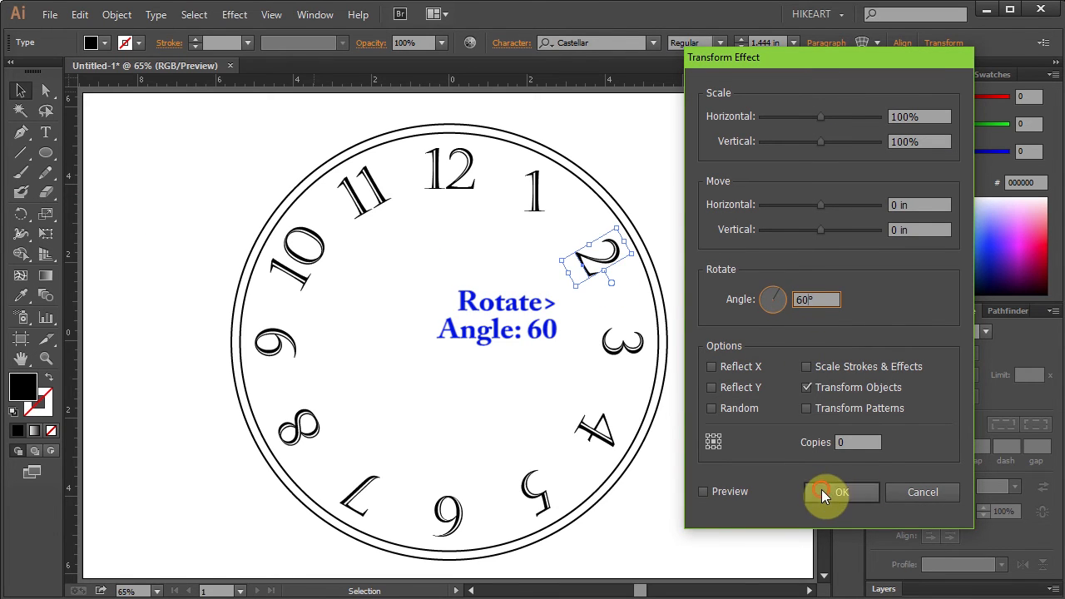
{"action": "left_click", "coordinate": [842, 493]}
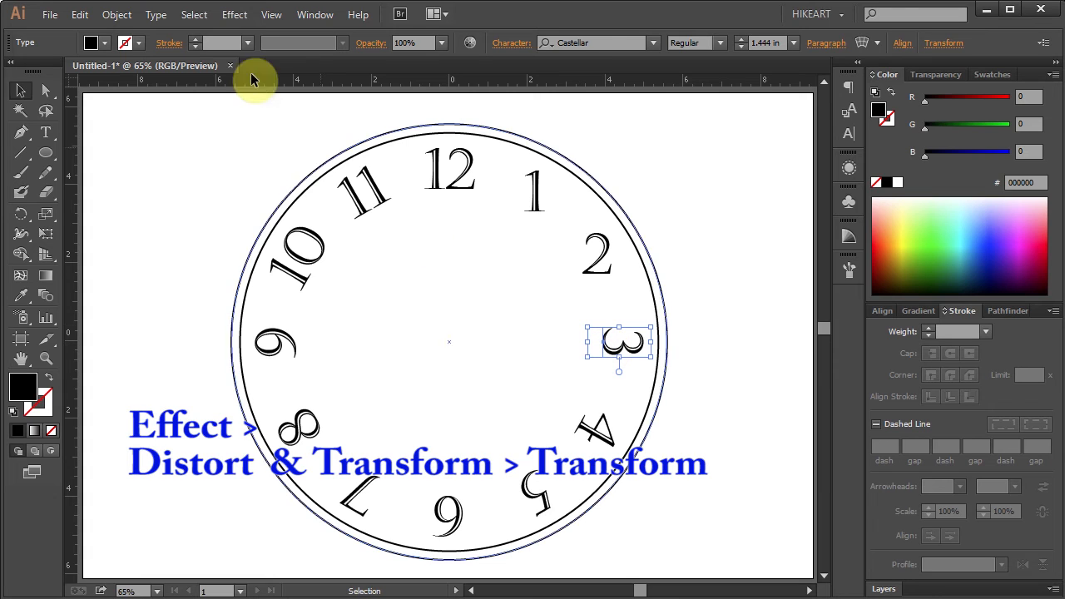
{"action": "left_click", "coordinate": [233, 13]}
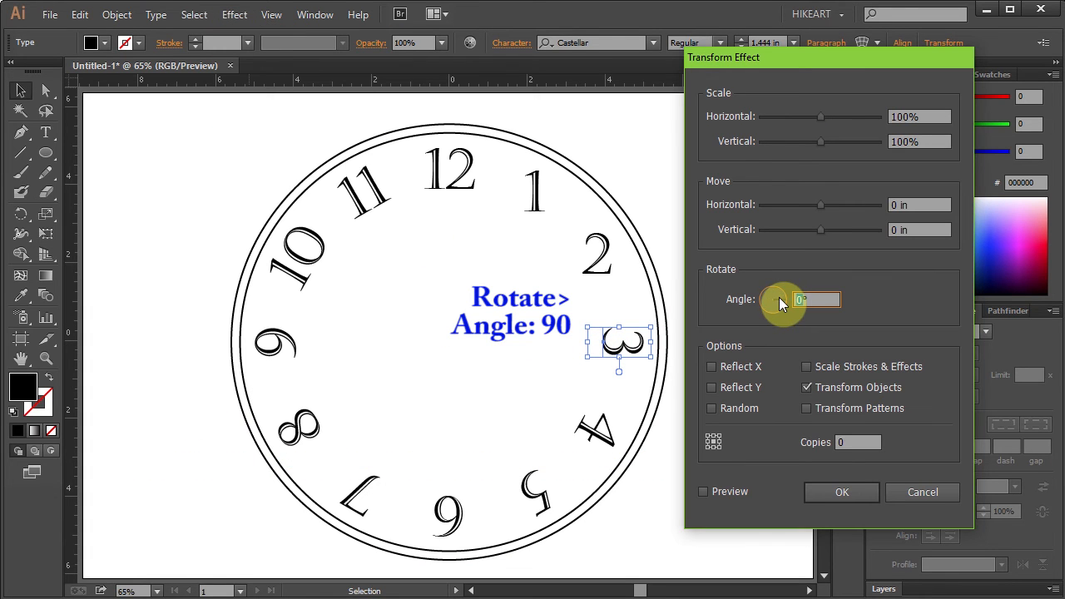
{"action": "left_click", "coordinate": [842, 493]}
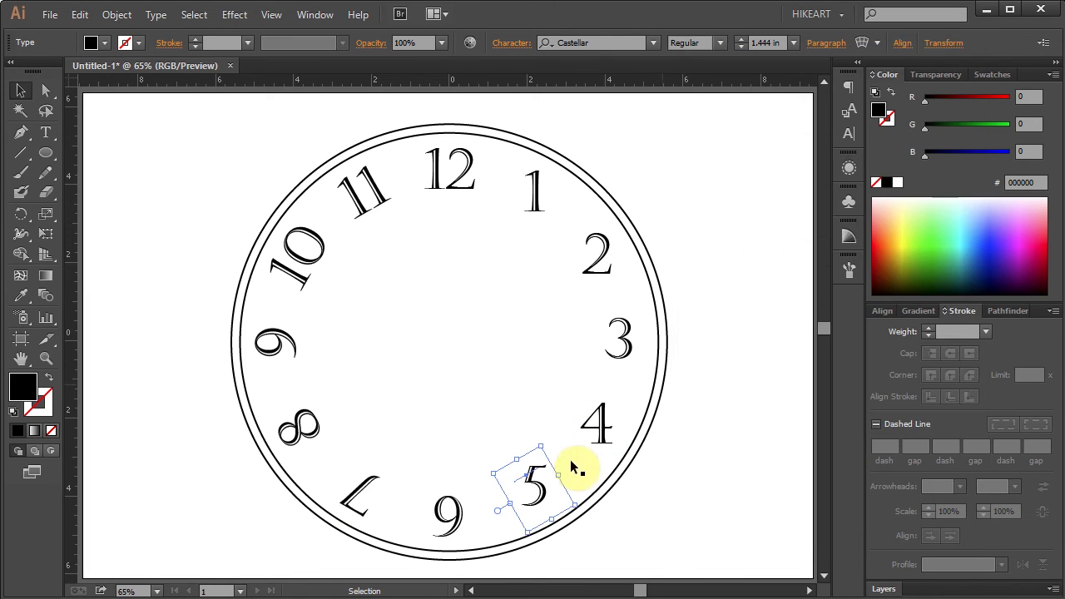
- Select the inverted numeral at the bottom of the ring for straightening
{"action": "left_click", "coordinate": [448, 513]}
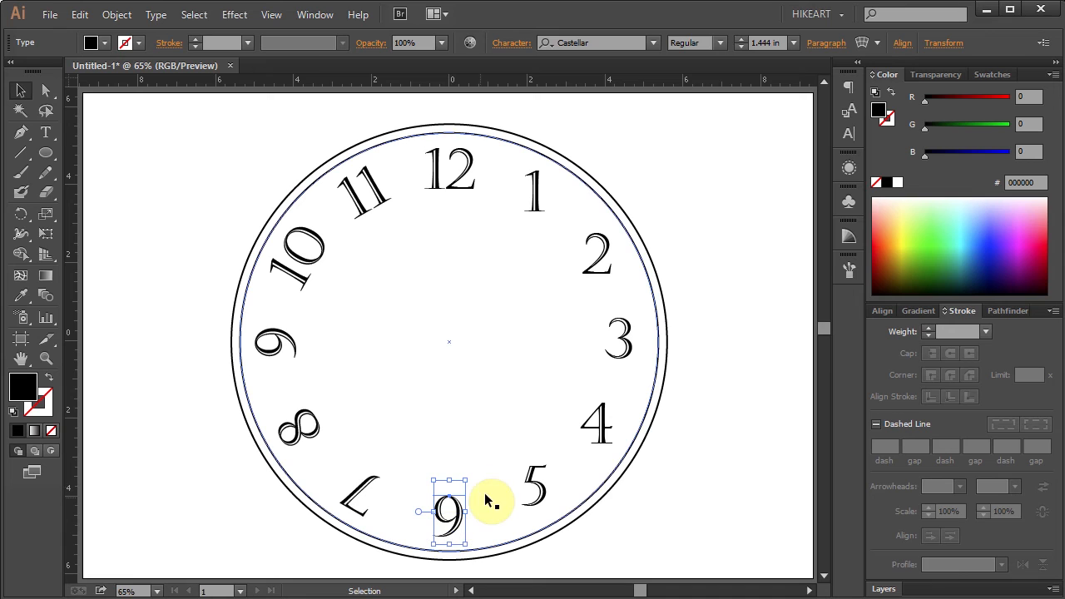
{"action": "mouse_move", "coordinate": [473, 474]}
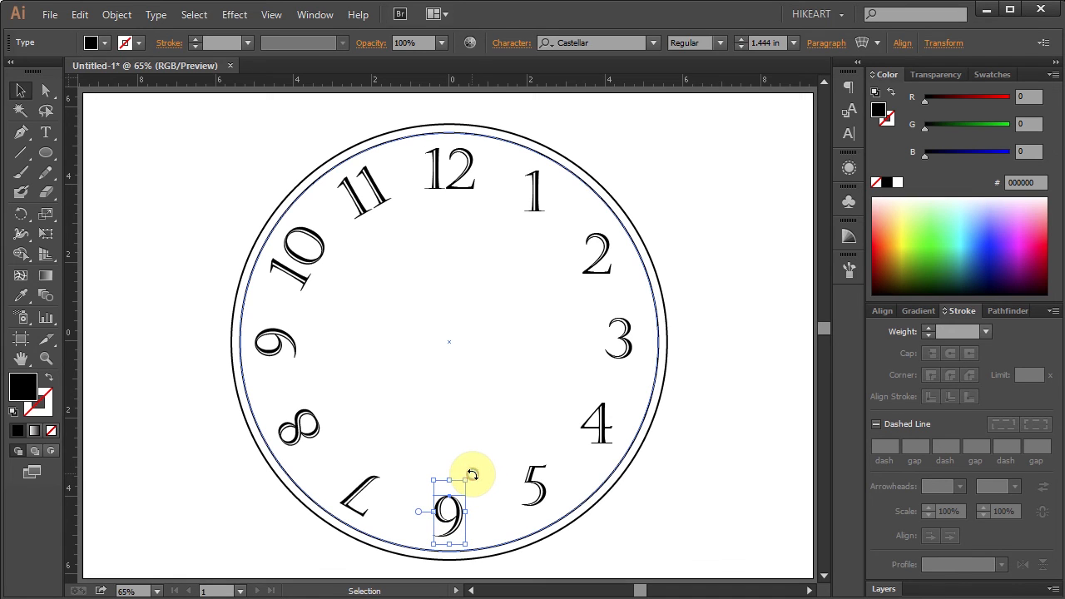